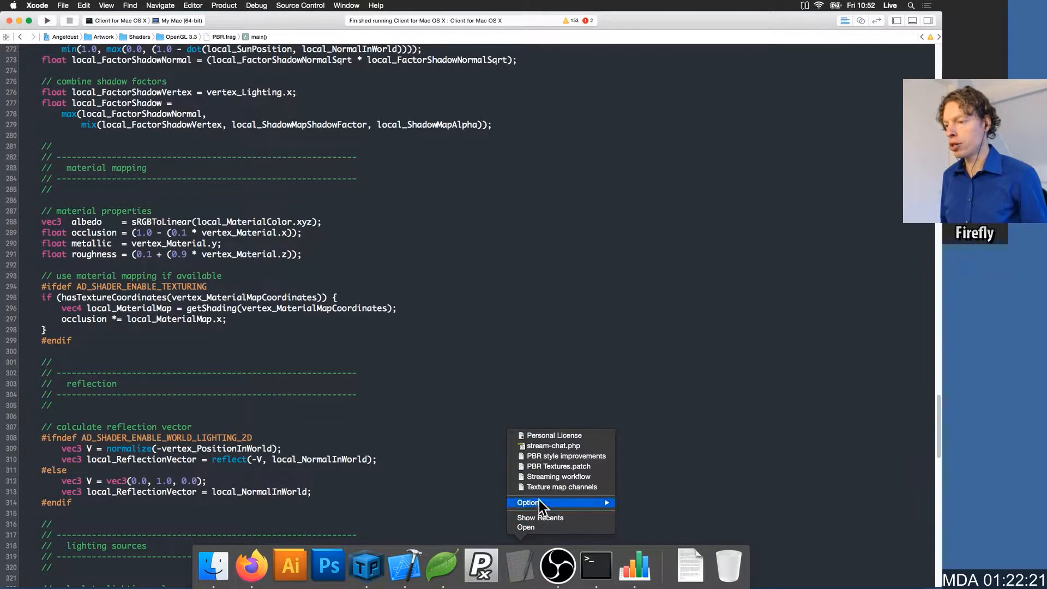
Step: Dismiss the open Dock menu and return focus to the PBR.frag shader code
{"action": "left_click", "coordinate": [564, 487]}
{"action": "type", "text": "albedo     = m"}
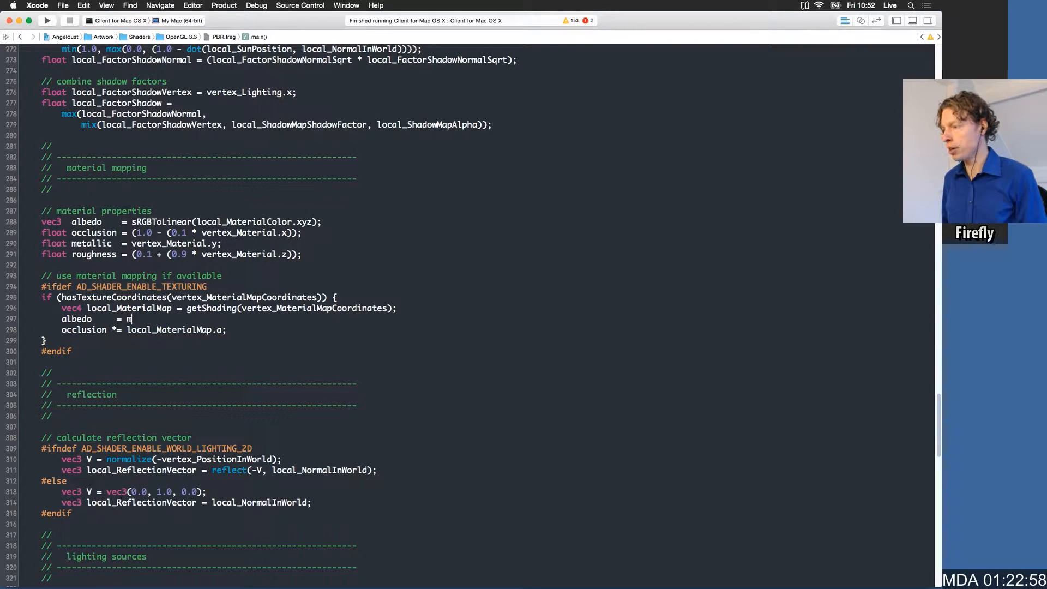
Step: Write albedo = mix(albedo, sRGBToLinear(local_TextureColor), local_MaterialMap.r);
{"action": "type", "text": "ix("}
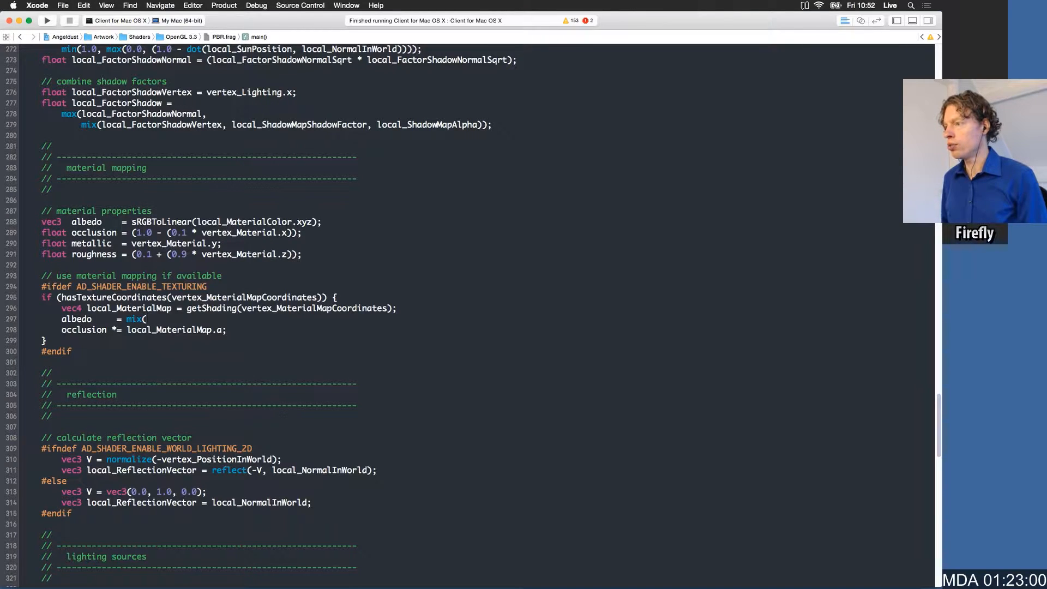
{"action": "type", "text": "albedo, sRGBToLinear(local_TextureColor),"}
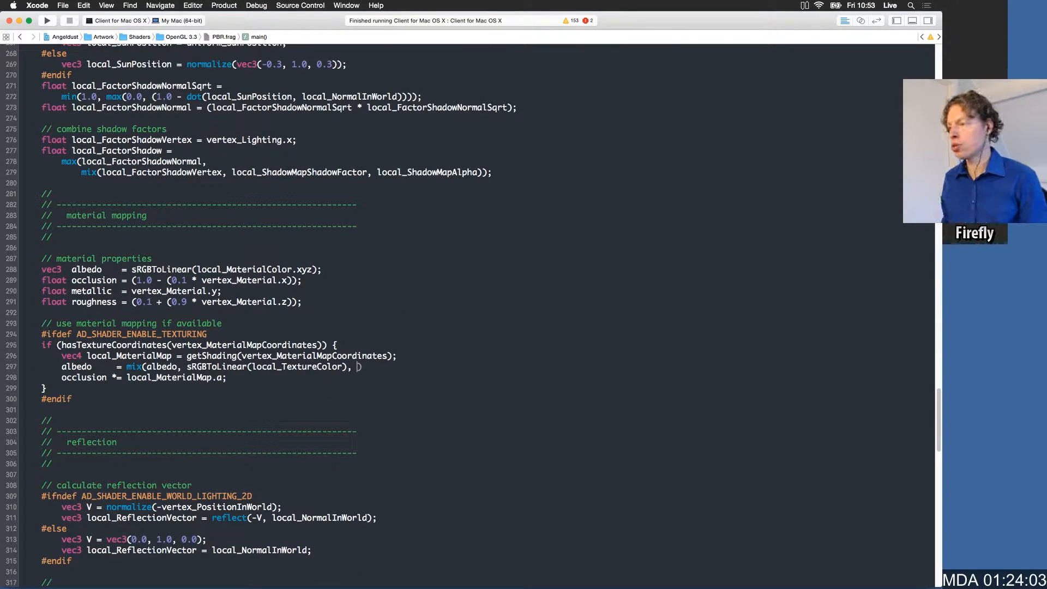
{"action": "type", "text": "local_MaterialMap.r)"}
{"action": "type", "text": "metallic"}
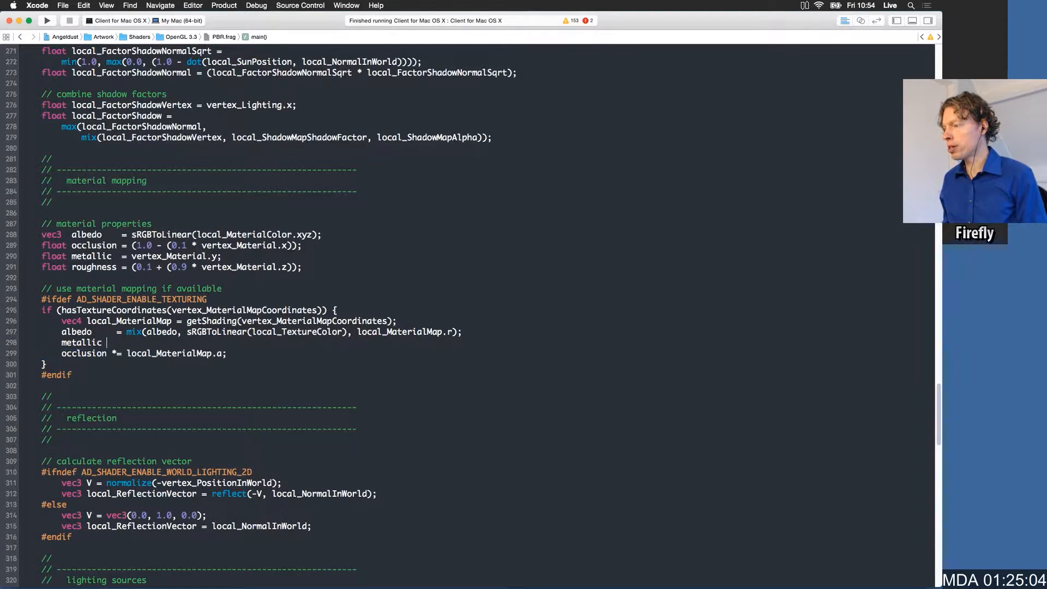
Step: Add metallic += local_MaterialMap.g and roughness += local_MaterialMap.b, accepting autocomplete
{"action": "type", "text": "+= local_MaterialMap.g;"}
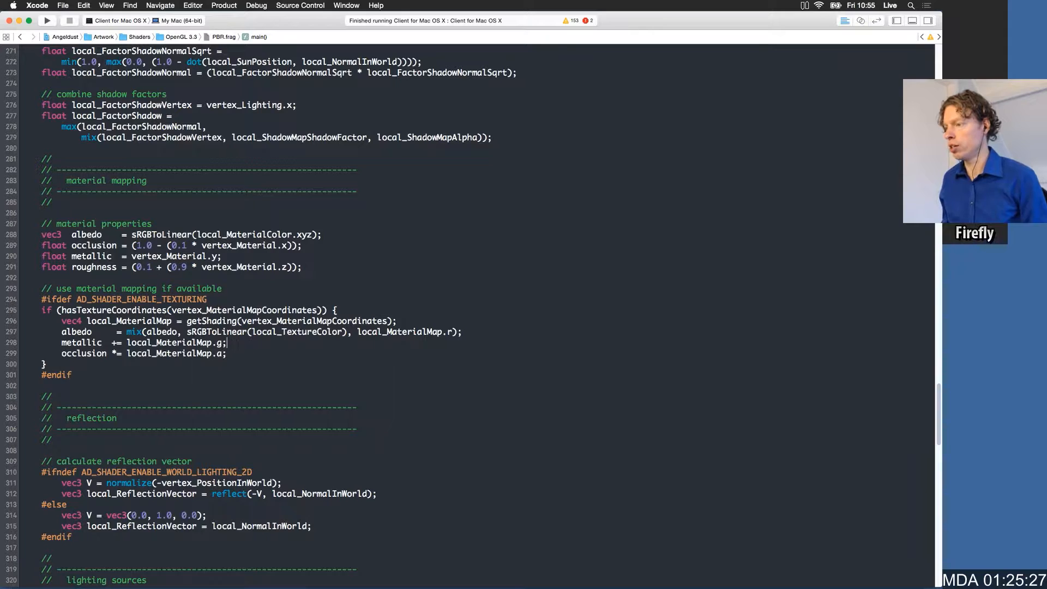
{"action": "type", "text": "roughness +="}
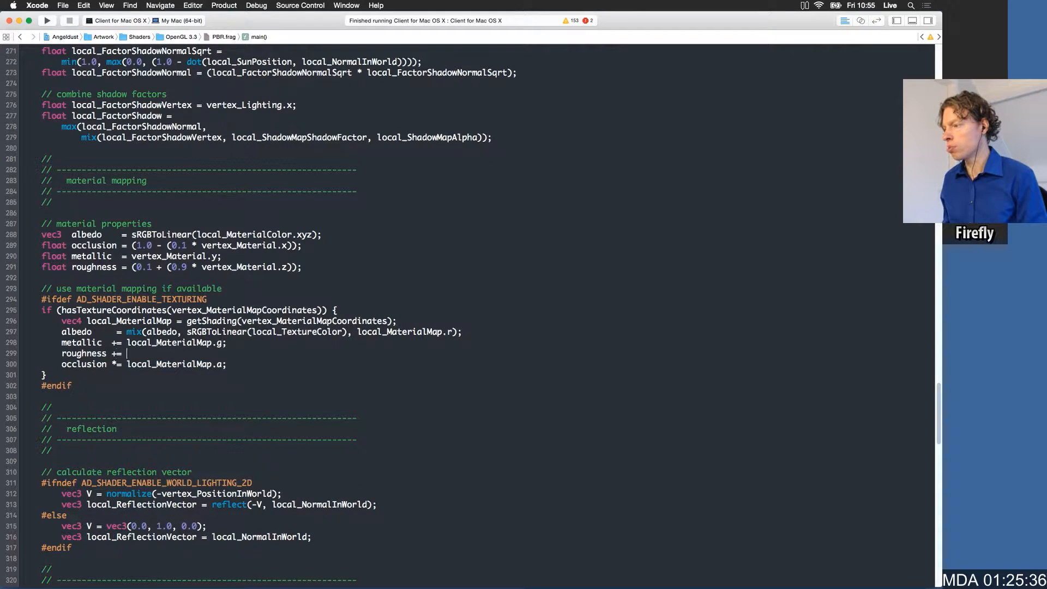
{"action": "type", "text": "local_MaterialMap."}
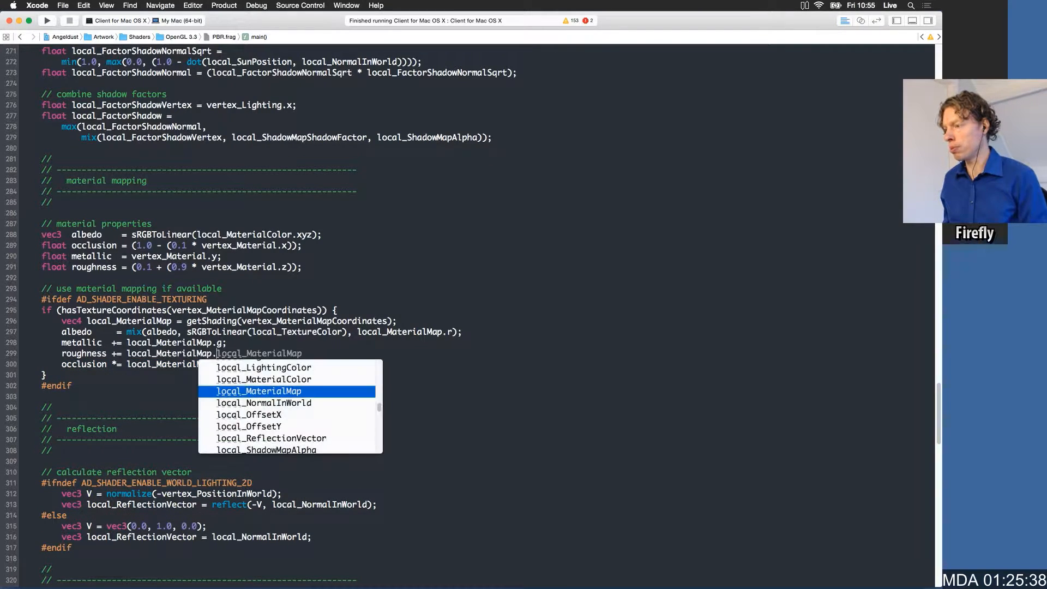
{"action": "key", "text": "return"}
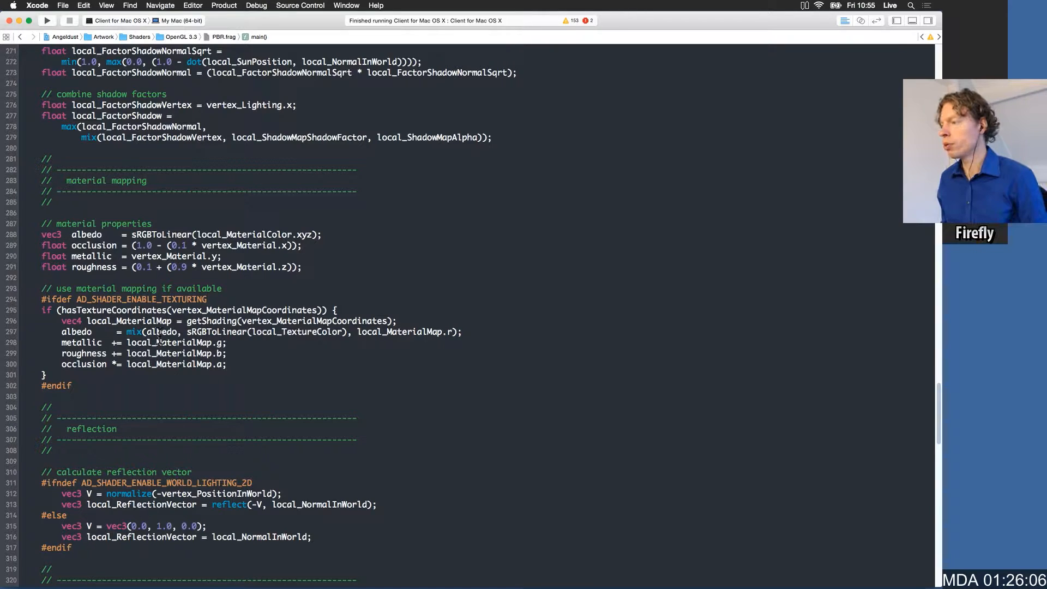
{"action": "double_click", "coordinate": [82, 342]}
{"action": "type", "text": "// clip"}
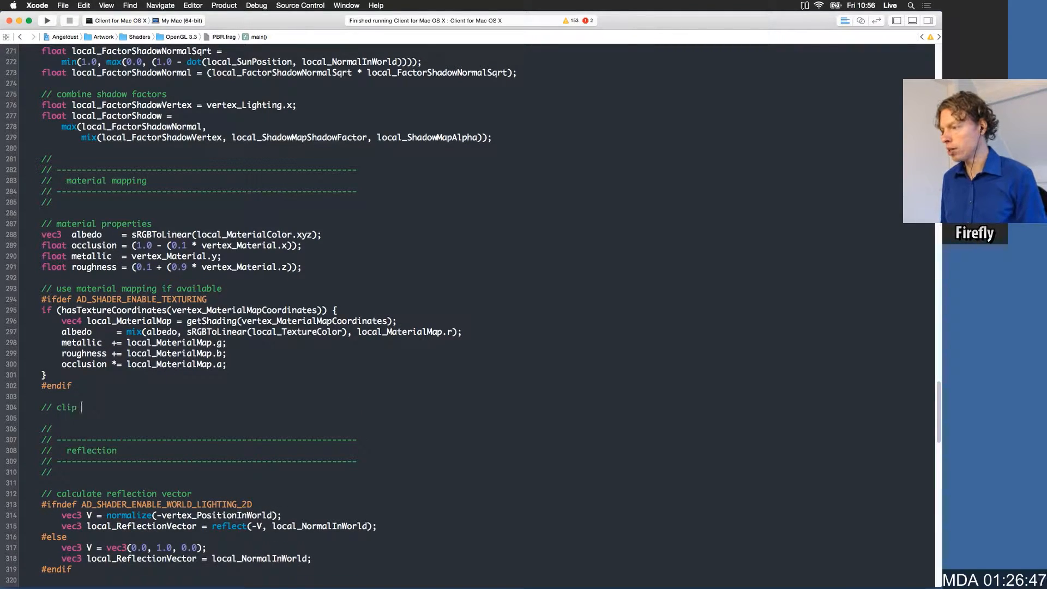
Step: Continue the // clip material properties comment above the material block
{"action": "type", "text": "material propert"}
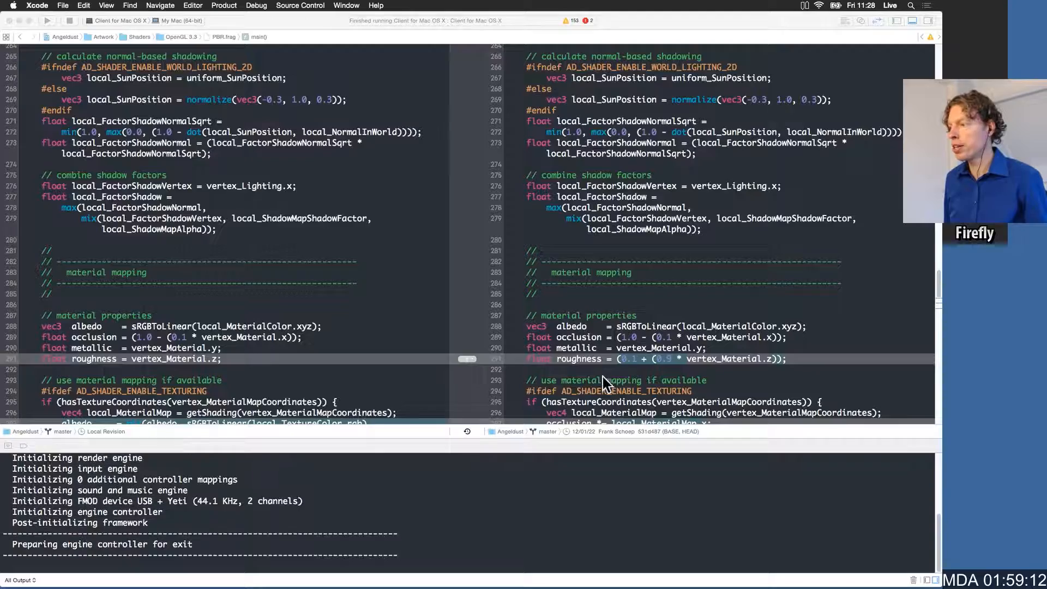
Step: Set the debug line to fragment_Color = vec4(vec3(metallic), 1.0); return; // metallic factor
{"action": "scroll", "scroll_direction": "down", "scroll_amount": 3}
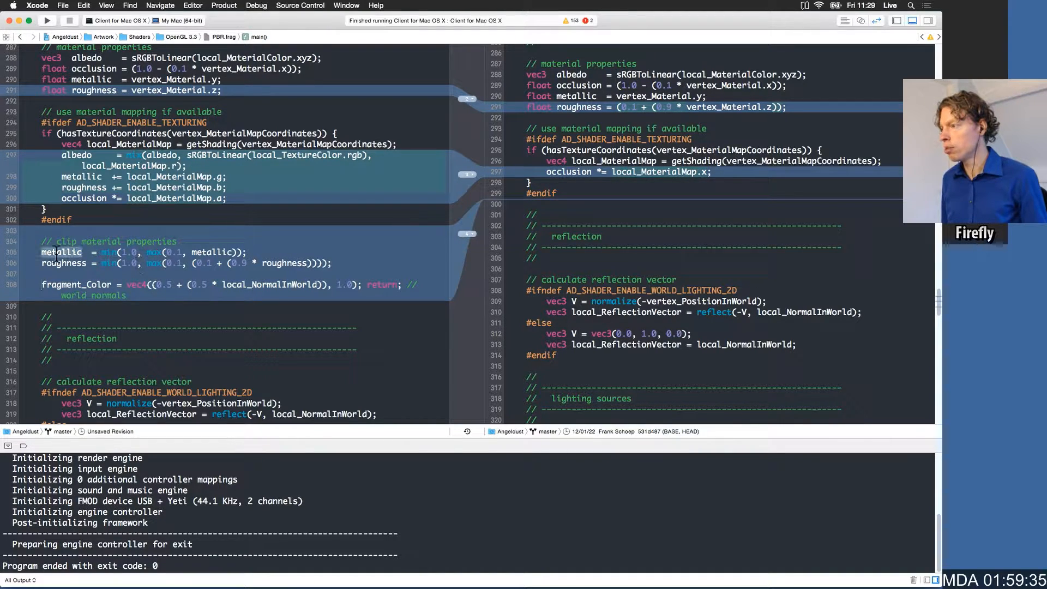
{"action": "type", "text": "vec3"}
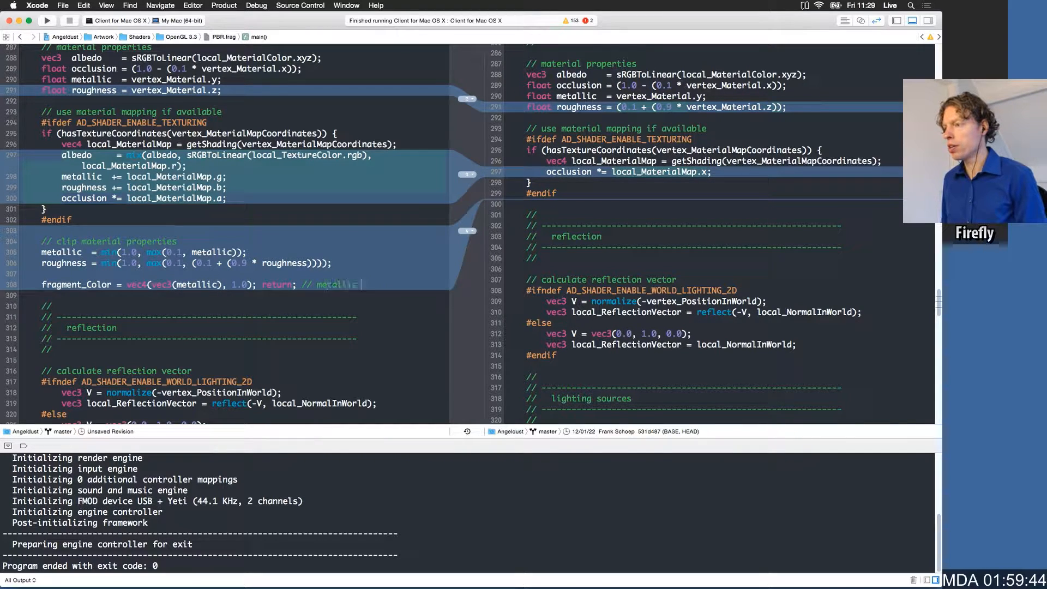
{"action": "type", "text": "factor"}
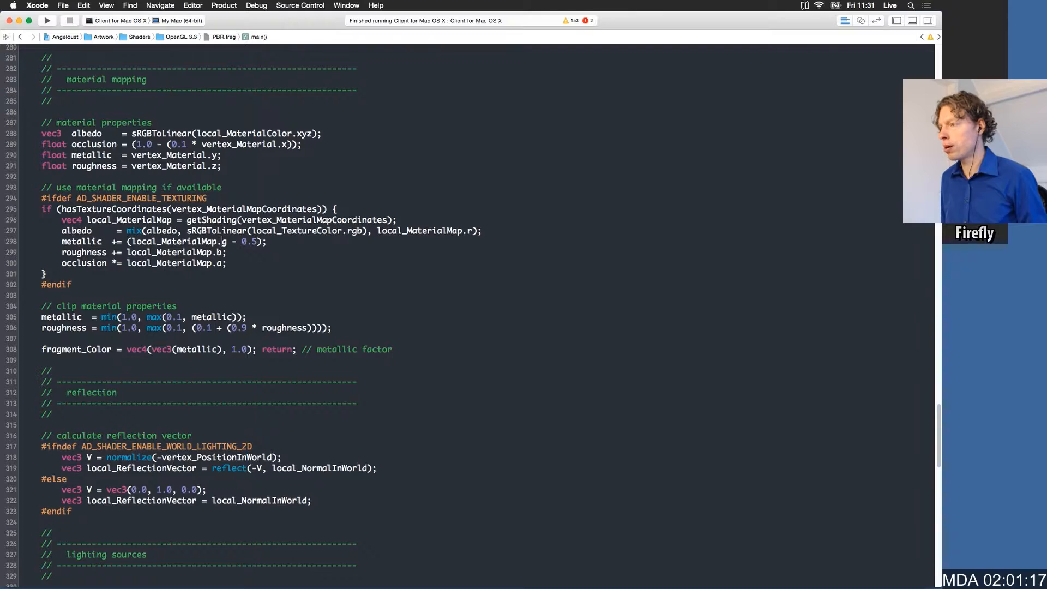
Step: Make metallic and roughness += ((2.0 * local_MaterialMap.g/.b) - 1.0) for a −1 to 1 range
{"action": "type", "text": "((2.0 * local_MaterialMap.g) -"}
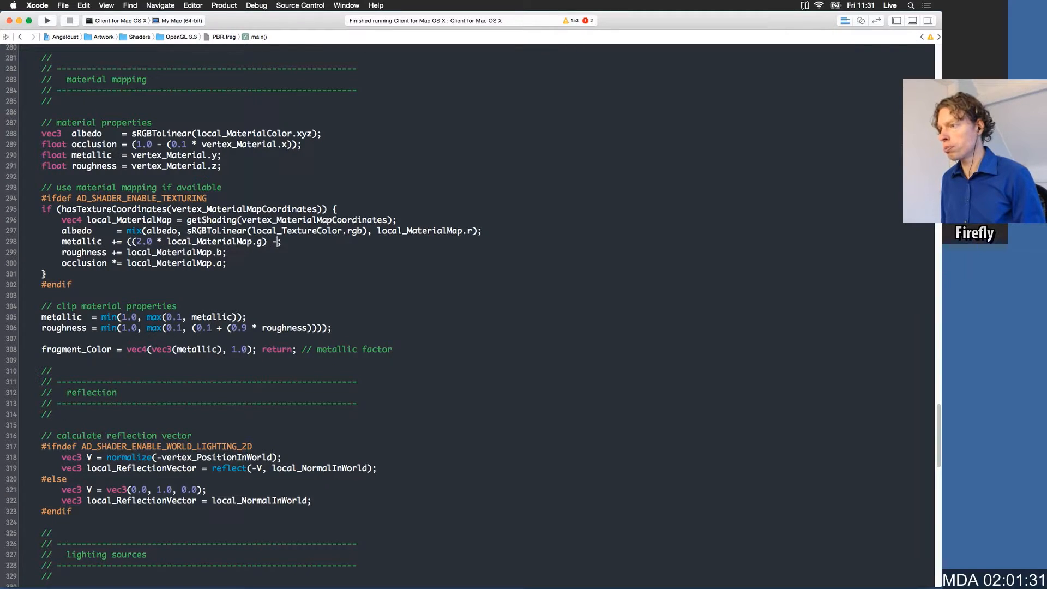
{"action": "type", "text": "1.0)"}
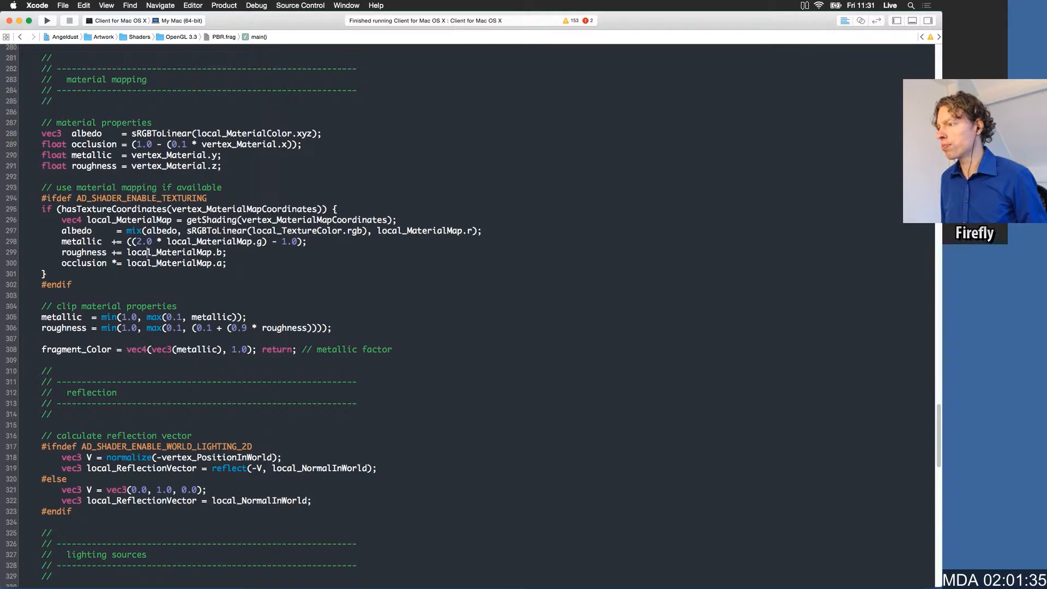
{"action": "type", "text": "((2.0 * local_MaterialMap.g) - 1.0);"}
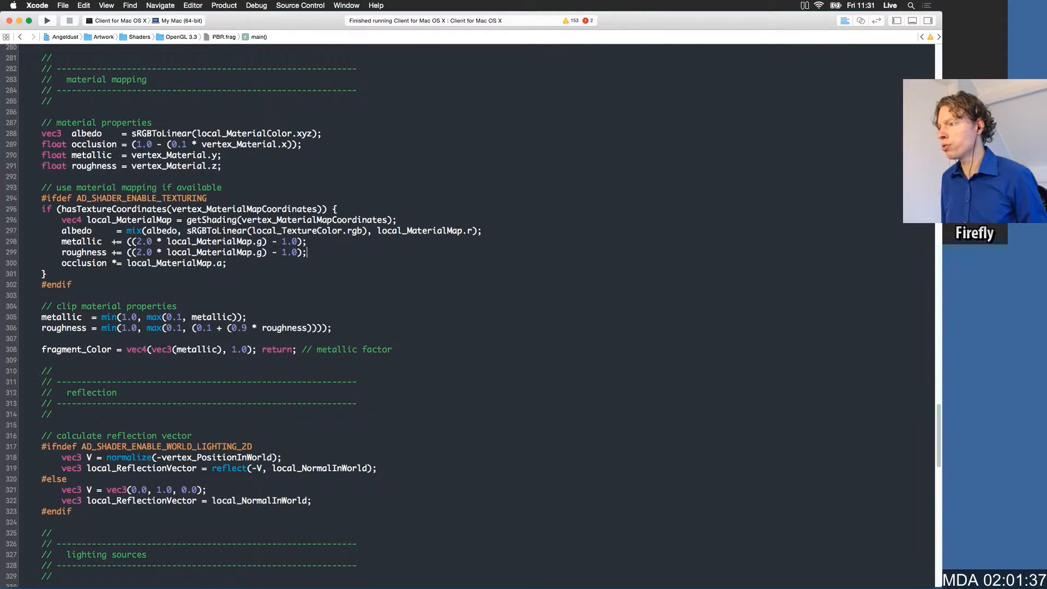
{"action": "type", "text": "b"}
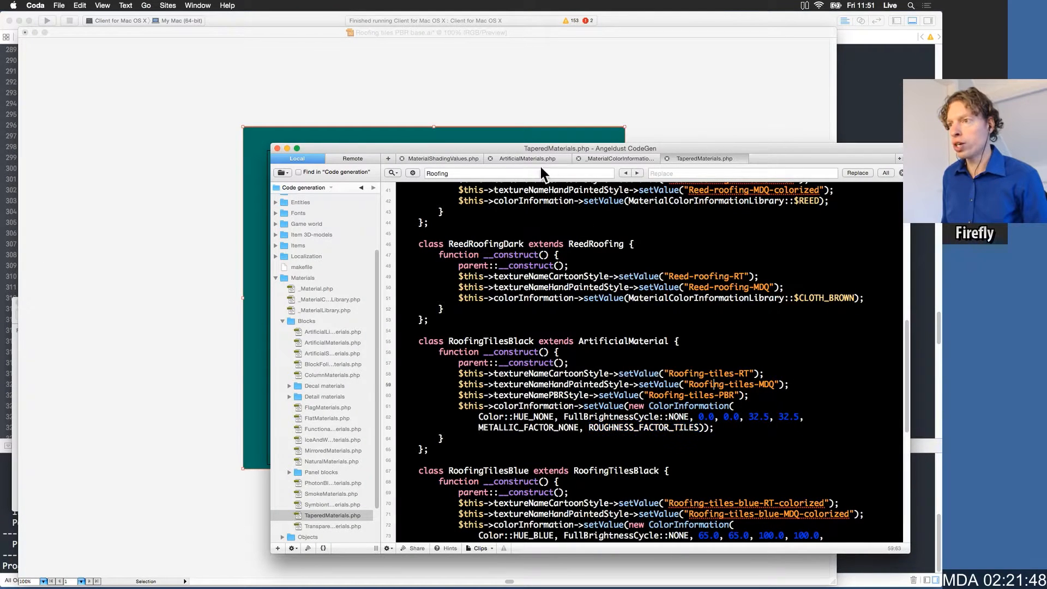
Step: Run the Angeldust client and choose Build alone from the main menu
{"action": "left_click", "coordinate": [441, 158]}
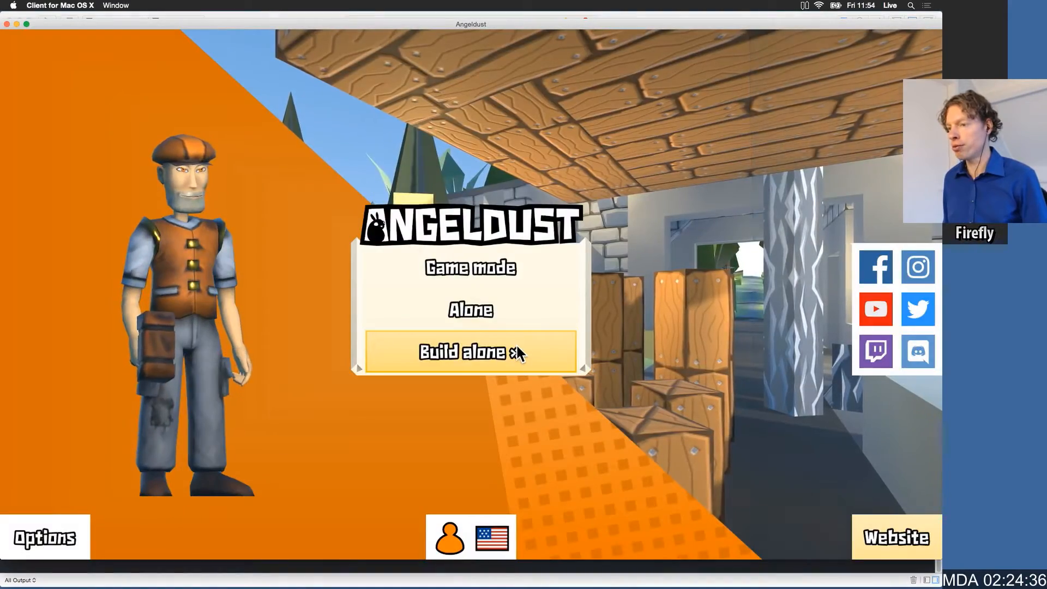
{"action": "left_click", "coordinate": [470, 352]}
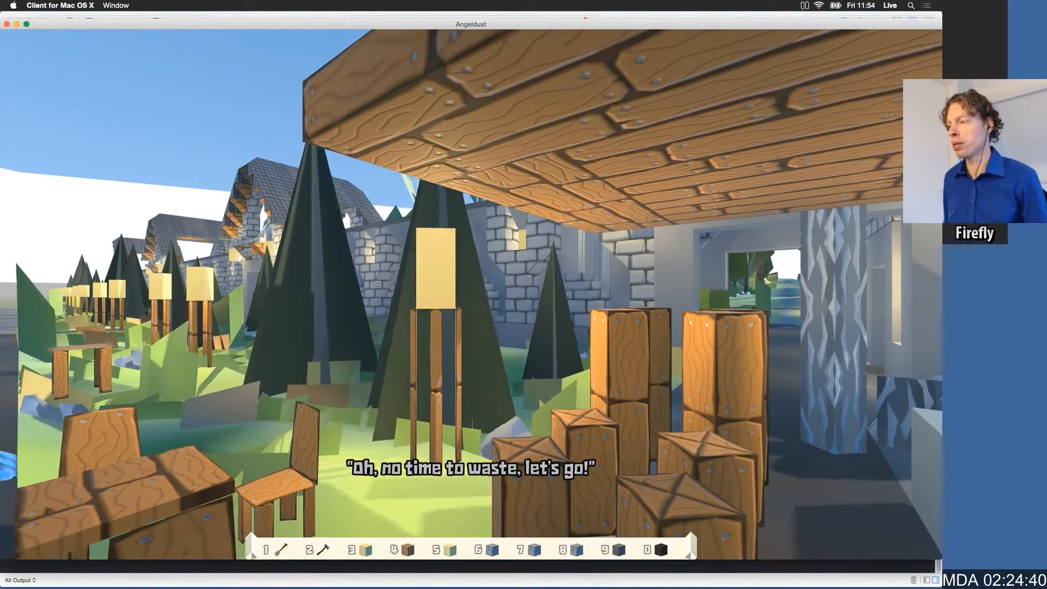